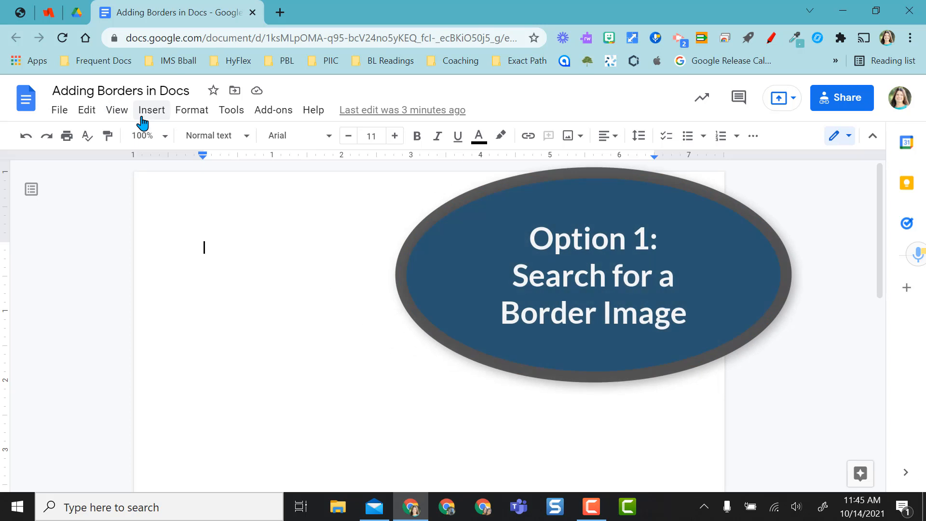
# Insert a black double-line transparent border image found through a web image search.
pyautogui.click(152, 110)
pyautogui.write('Transparent borders')
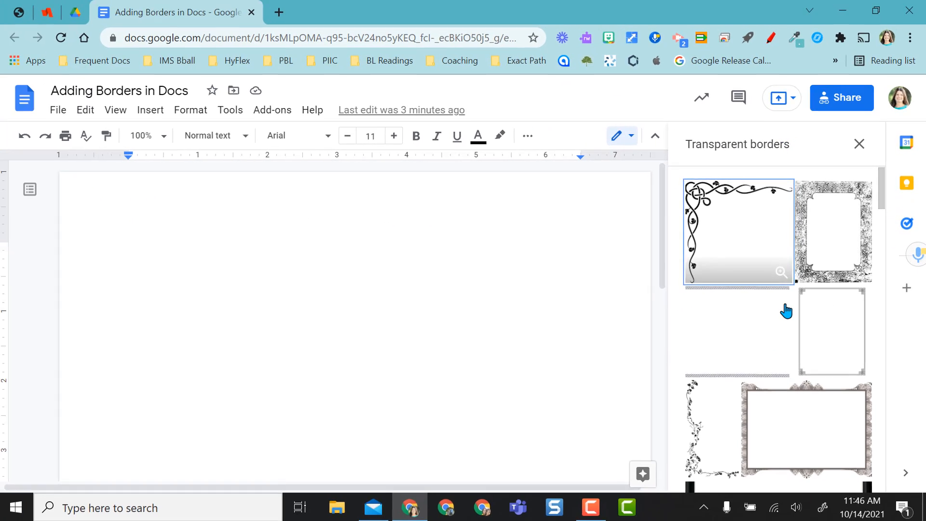
pyautogui.scroll(-3)
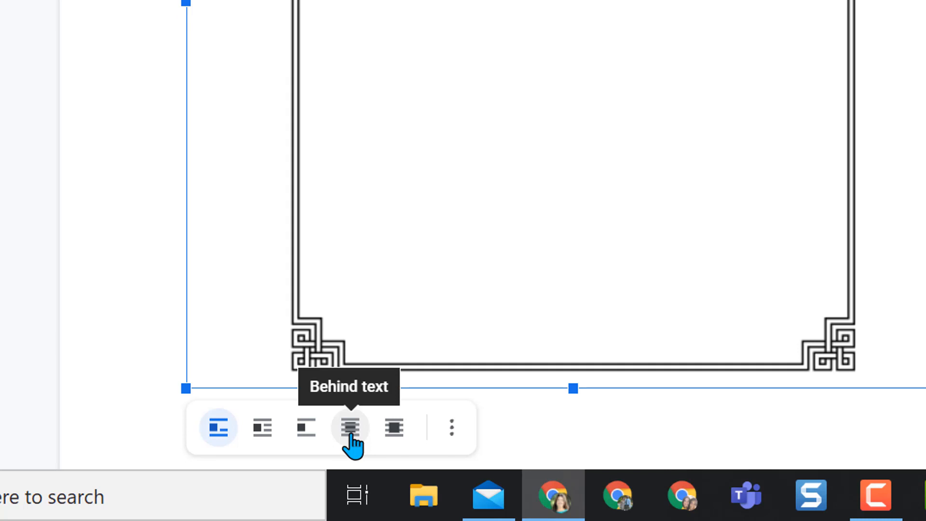
# Set the border image to Behind text wrapping and begin cropping its empty edges.
pyautogui.click(349, 427)
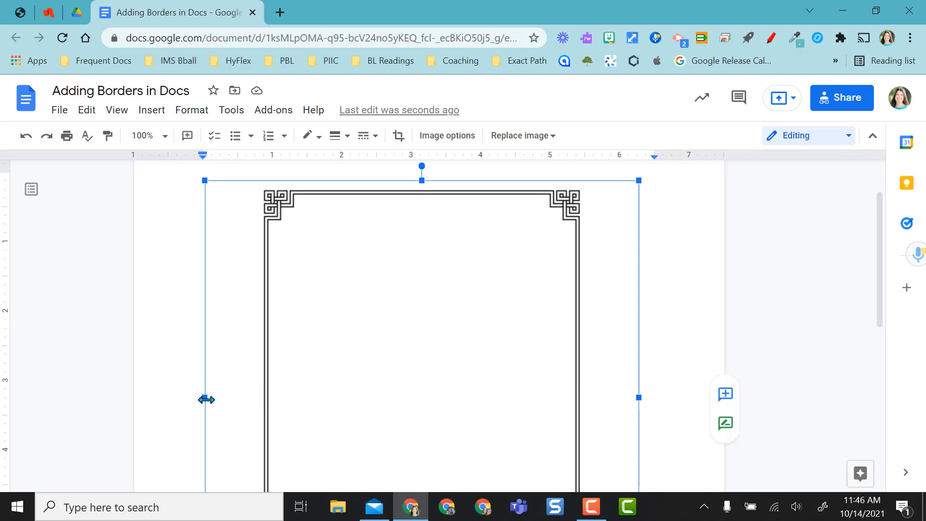
pyautogui.click(398, 135)
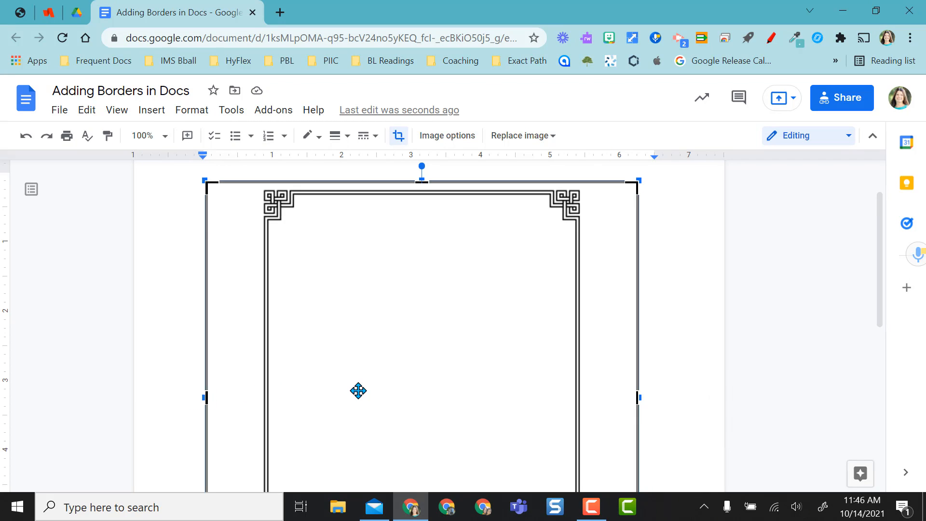
pyautogui.moveTo(204, 397)
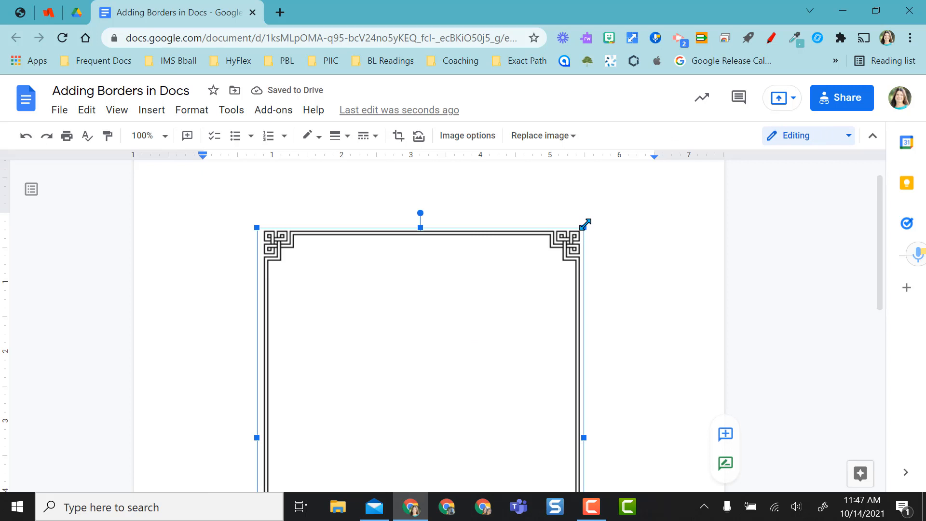
# Resize the cropped border image so it frames nearly the whole page.
pyautogui.moveTo(585, 223); pyautogui.dragTo(632, 167)
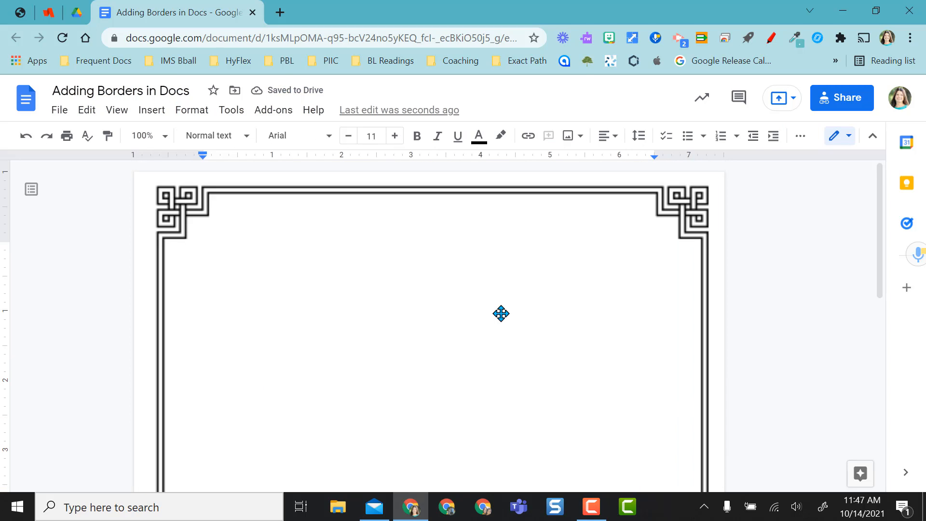
pyautogui.moveTo(173, 201)
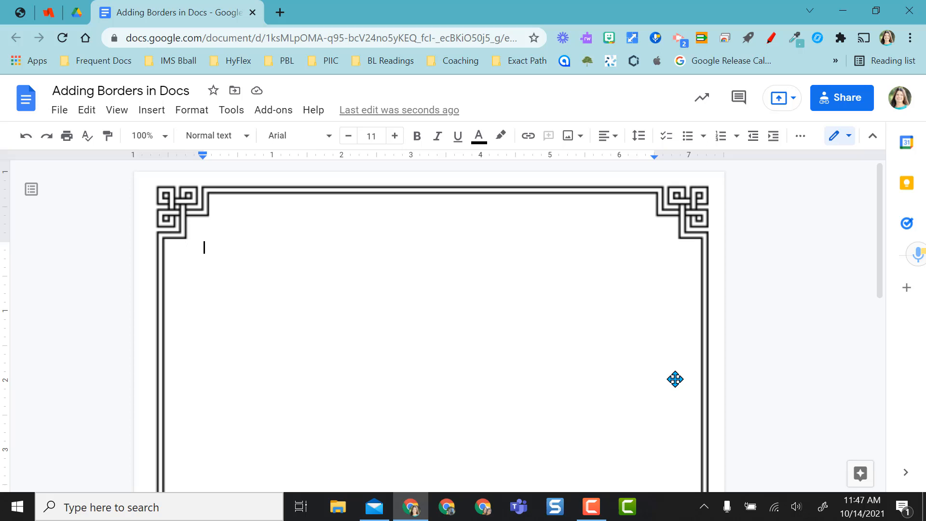
# Reduce Chrome's zoom one step so the bordered page fits on screen.
pyautogui.scroll(-3)
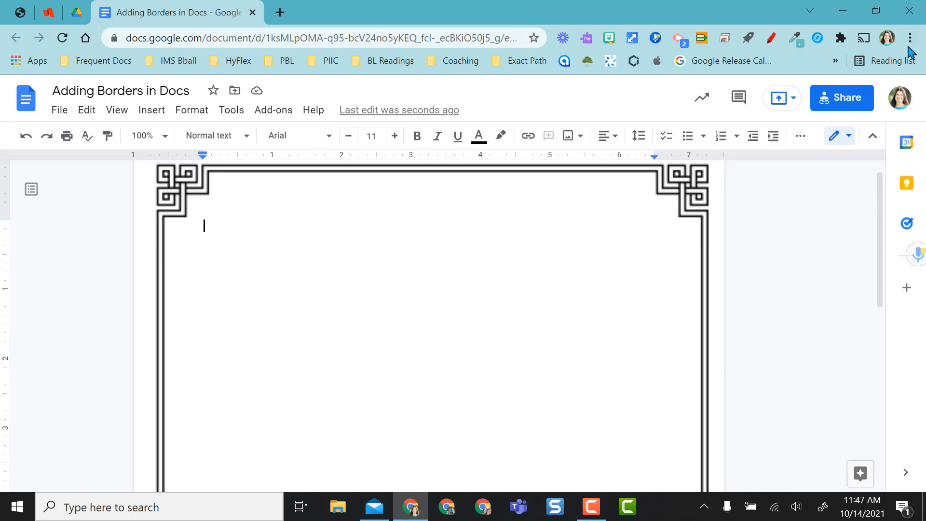
pyautogui.click(909, 38)
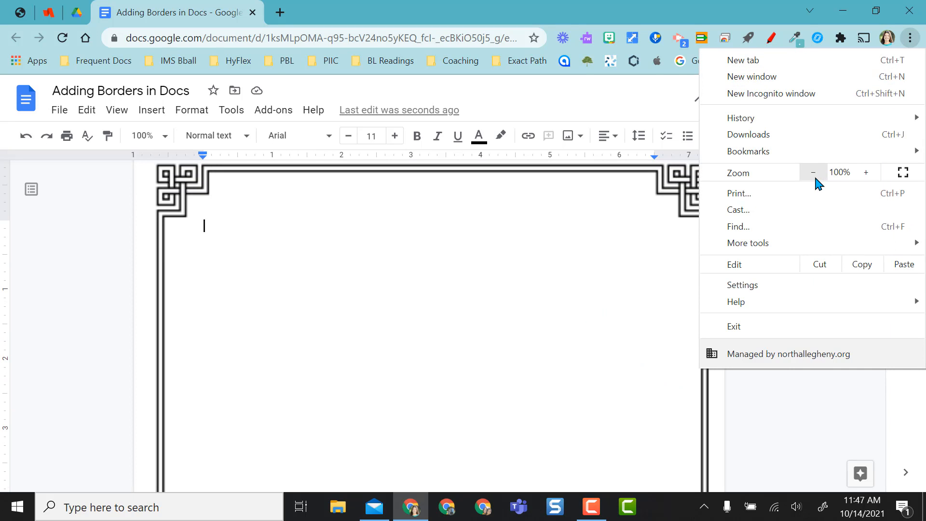
pyautogui.click(813, 172)
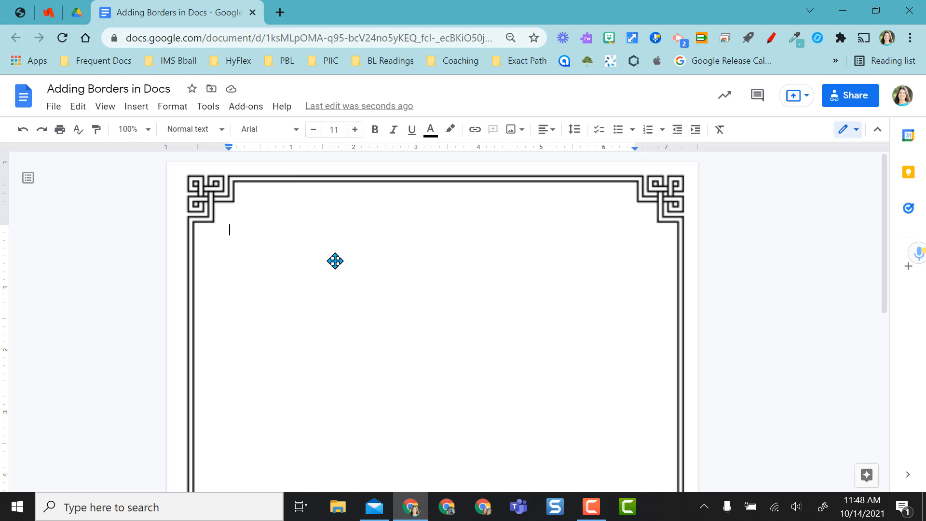
# Add the sentence "I can now just begin typing." inside the image border.
pyautogui.write('I can now just')
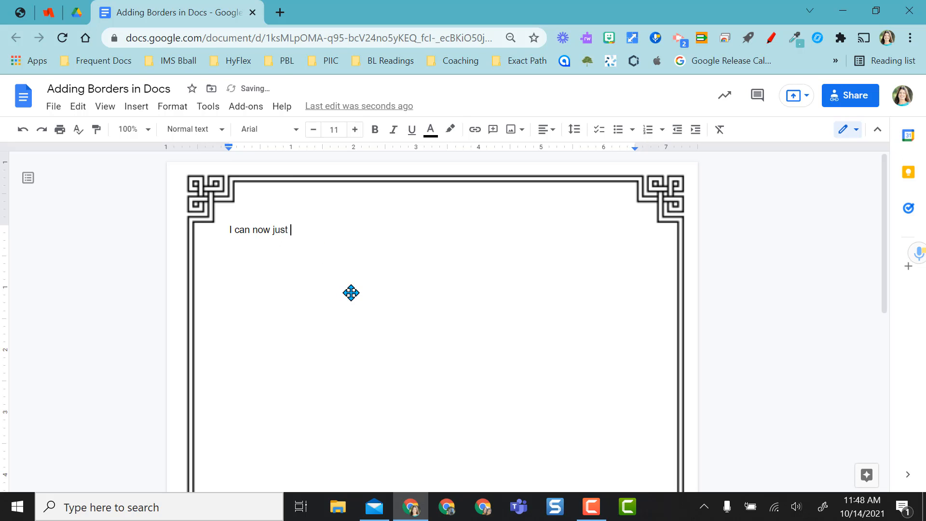
pyautogui.write('begin typing.')
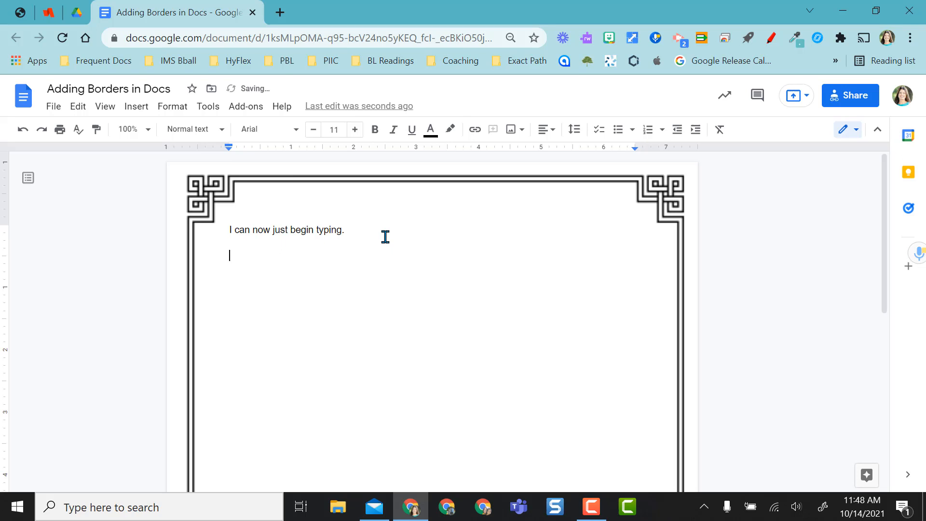
pyautogui.click(136, 106)
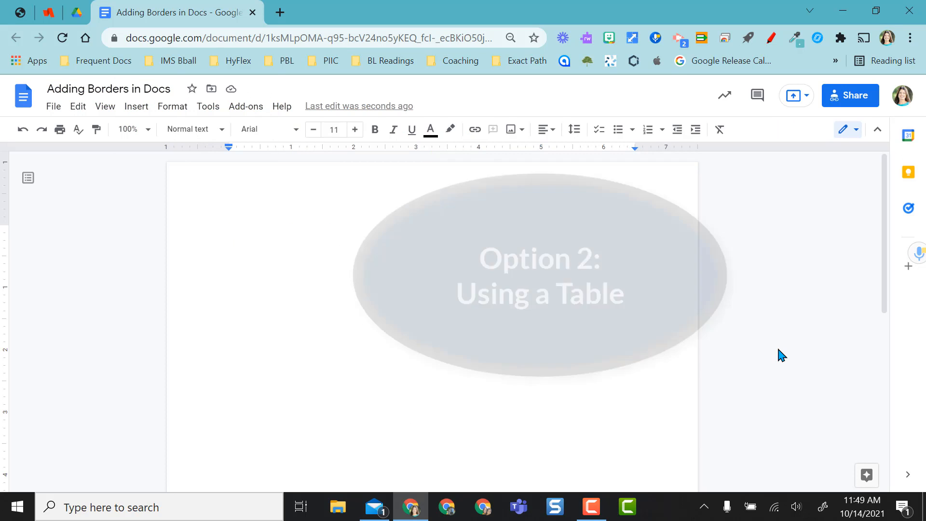
# Insert a 1 x 1 table and give it a thicker, dotted black border.
pyautogui.click(136, 106)
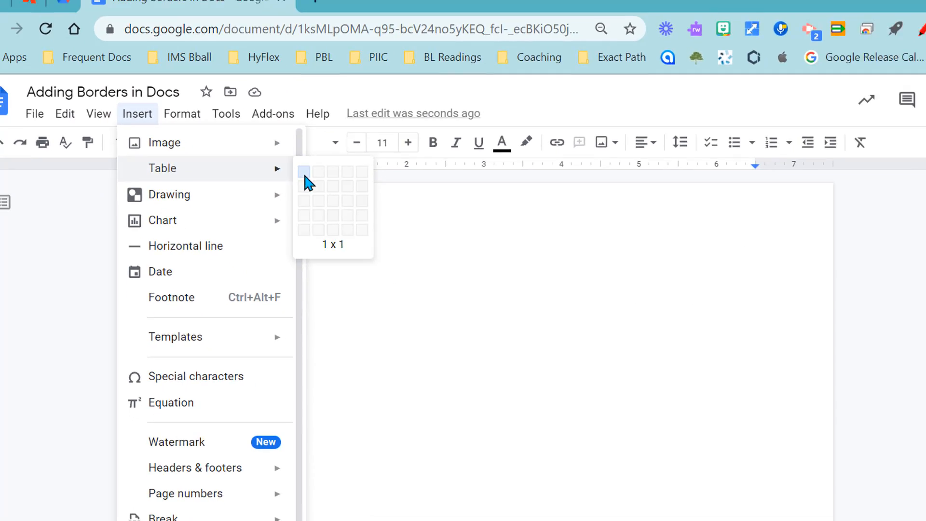
pyautogui.click(304, 172)
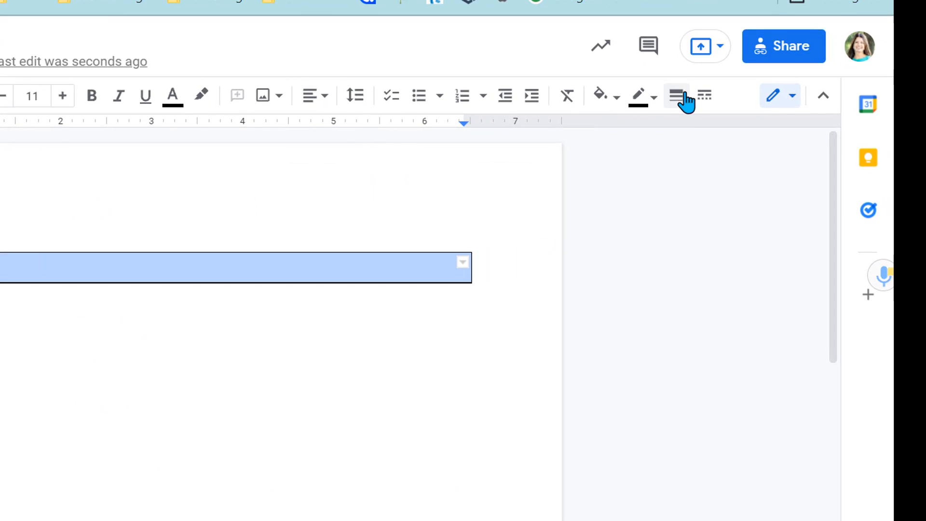
pyautogui.click(675, 96)
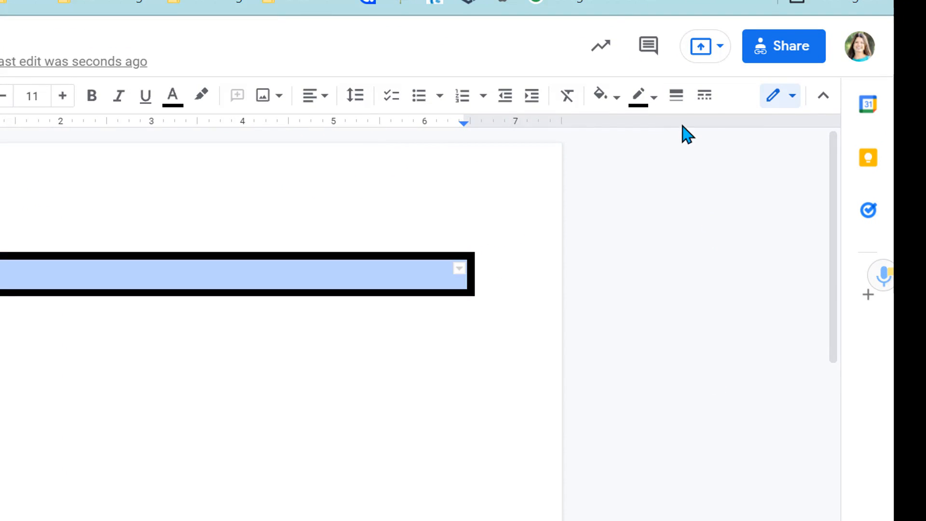
pyautogui.click(703, 96)
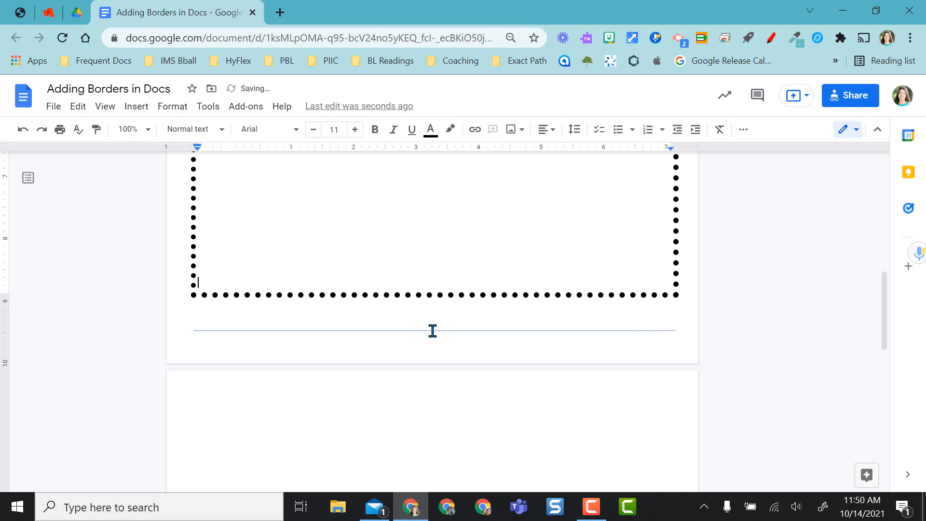
# Add "Click inside your table and begin typing and adding your content." and a 3×2 table in the cell.
pyautogui.write('c')
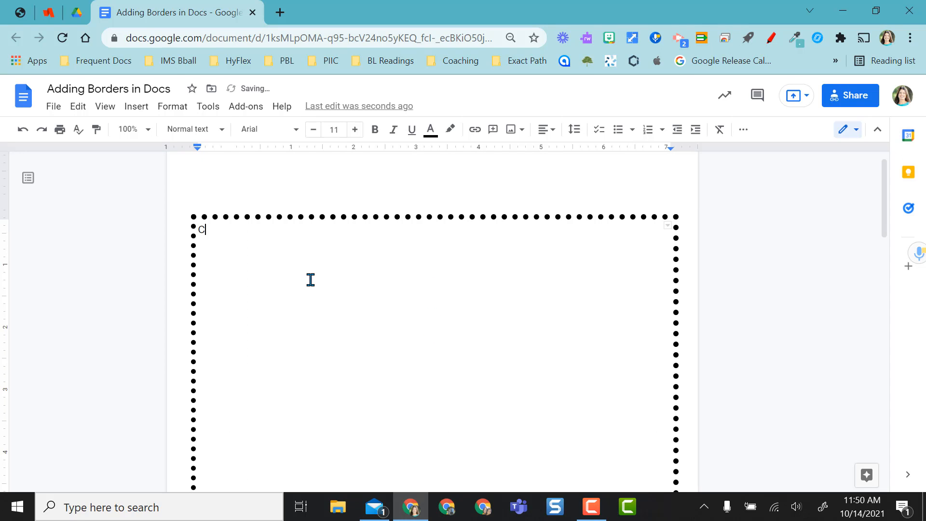
pyautogui.write('lick inside your table and begin t')
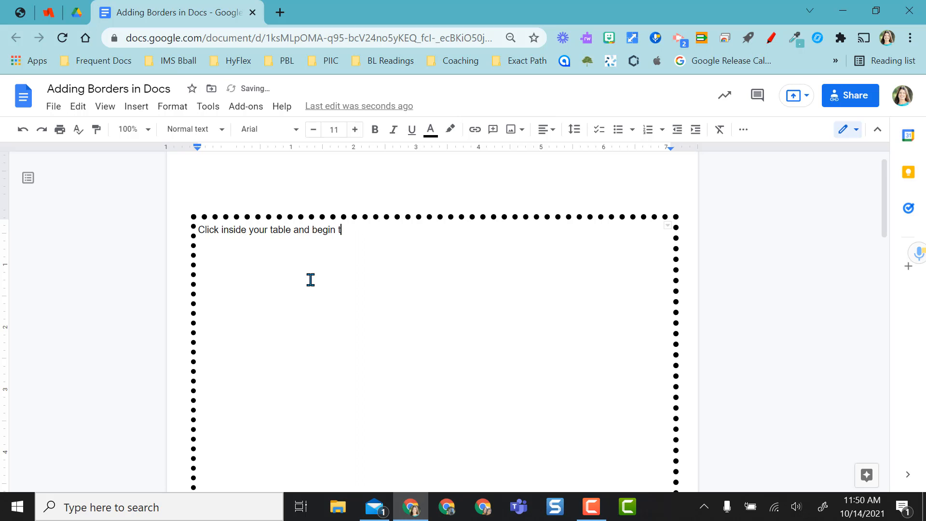
pyautogui.write('yping and adding your content.')
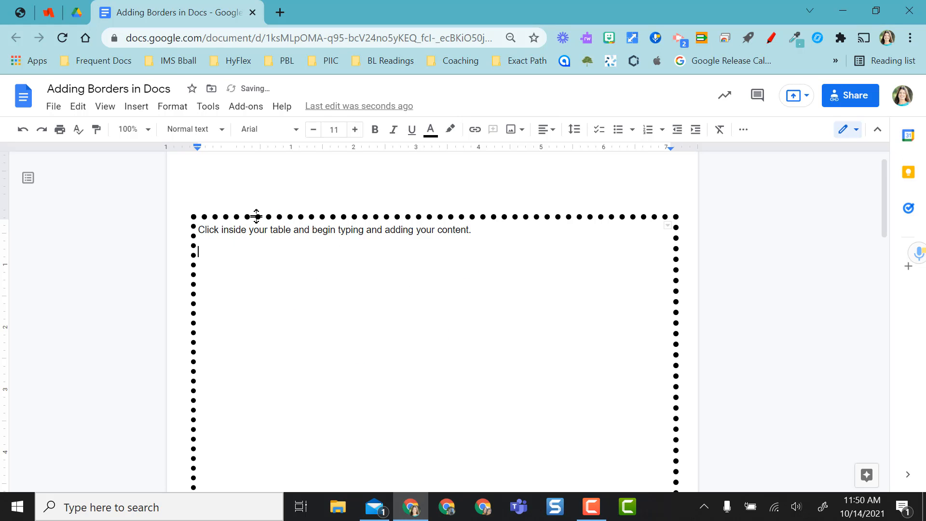
pyautogui.click(136, 107)
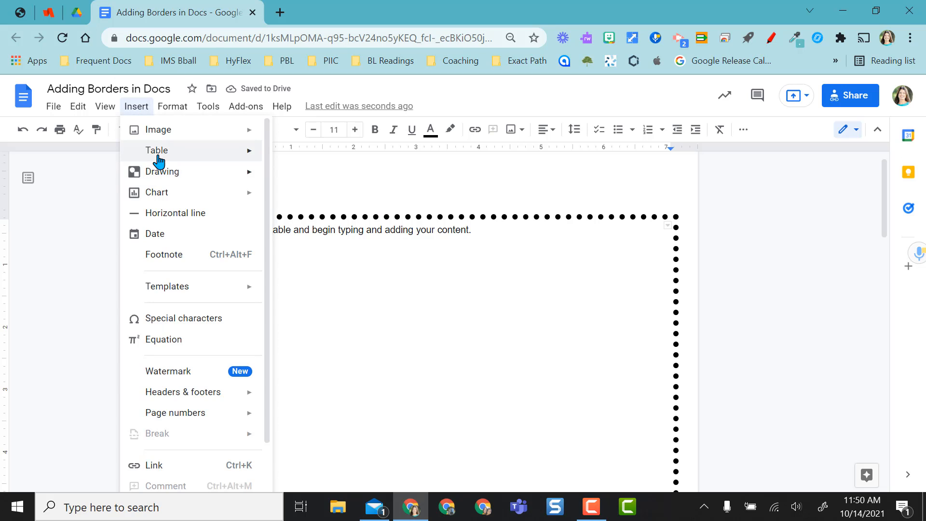
pyautogui.moveTo(156, 151)
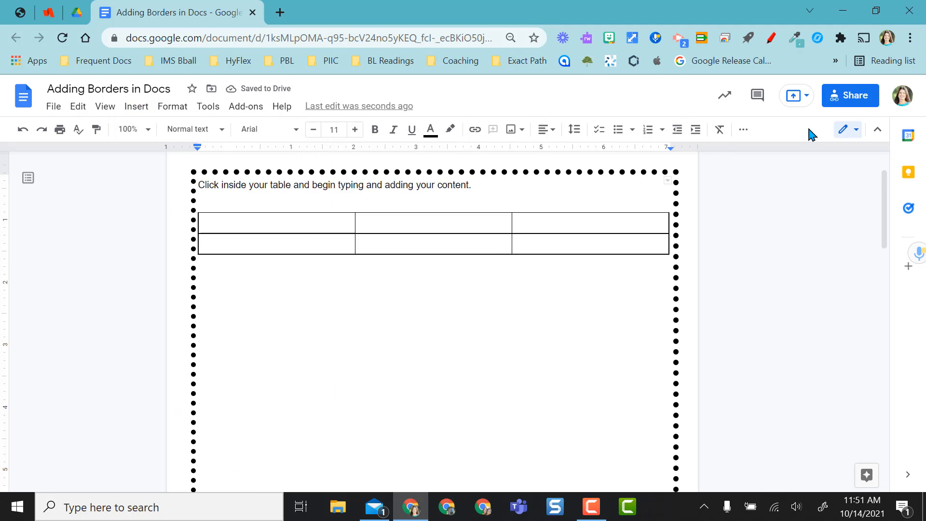
# Zoom Chrome out two steps so the whole framed page is visible.
pyautogui.click(911, 38)
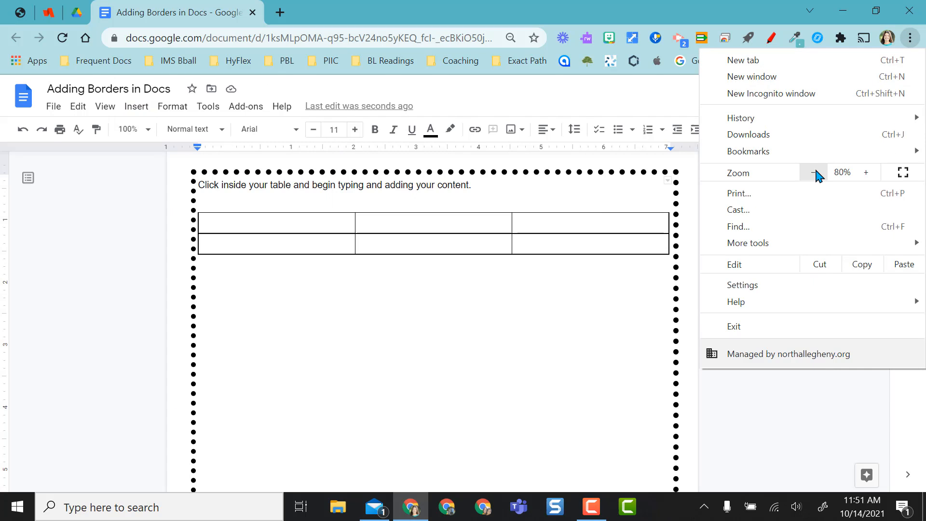
pyautogui.click(815, 171)
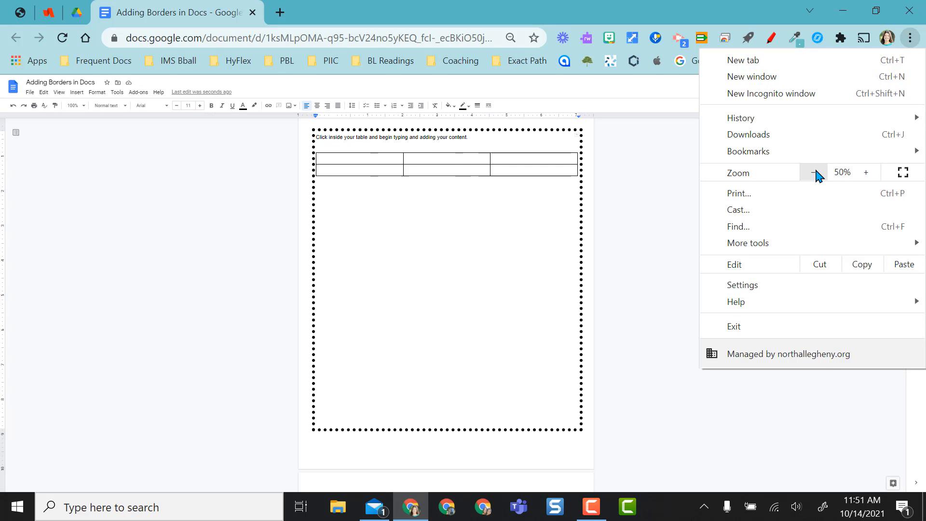
pyautogui.click(866, 172)
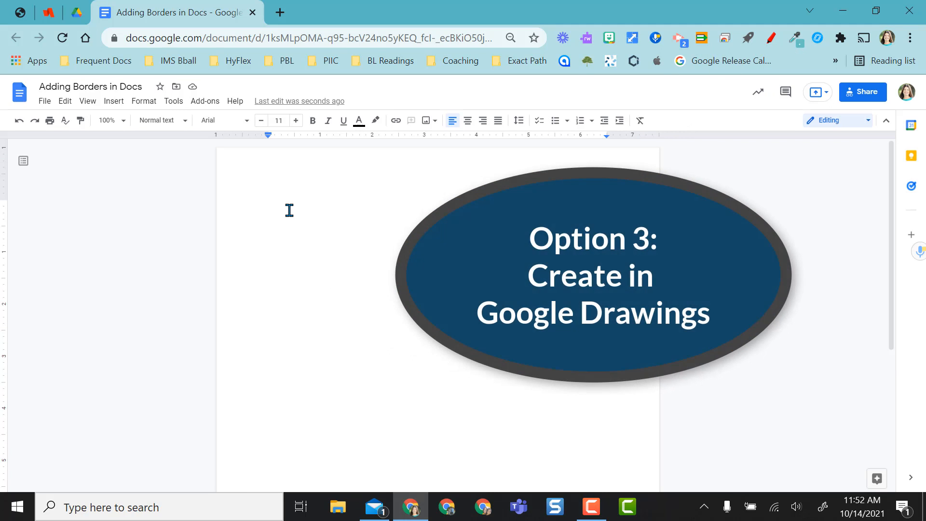
# Start a new blank Drawing from the Insert menu for the empty page.
pyautogui.click(114, 101)
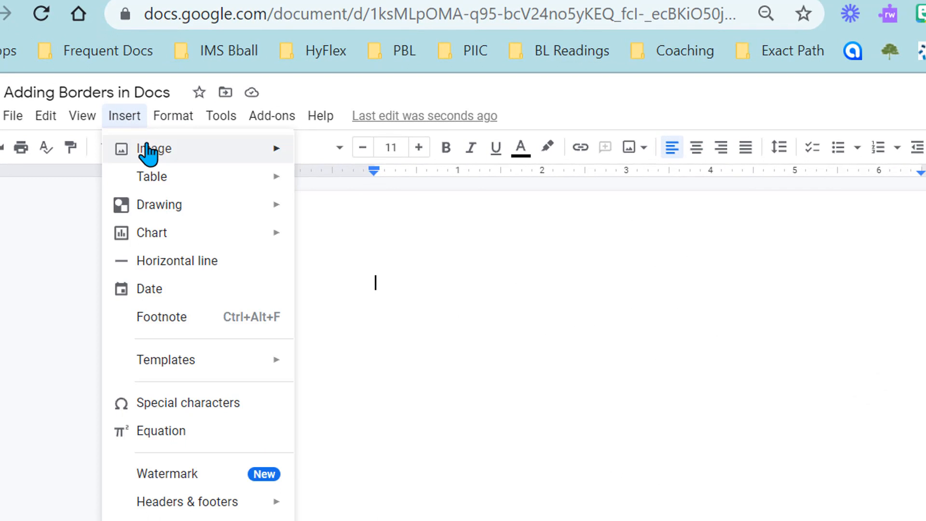
pyautogui.moveTo(151, 176)
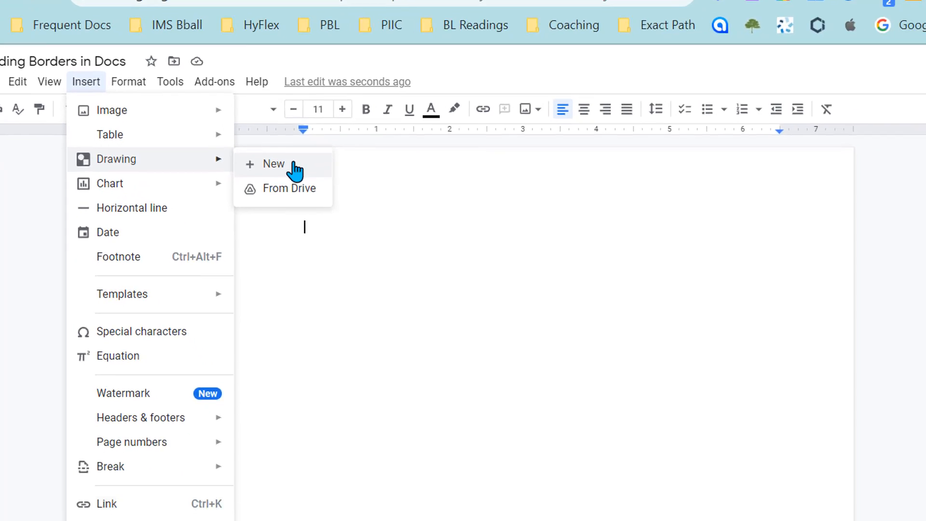
pyautogui.click(272, 164)
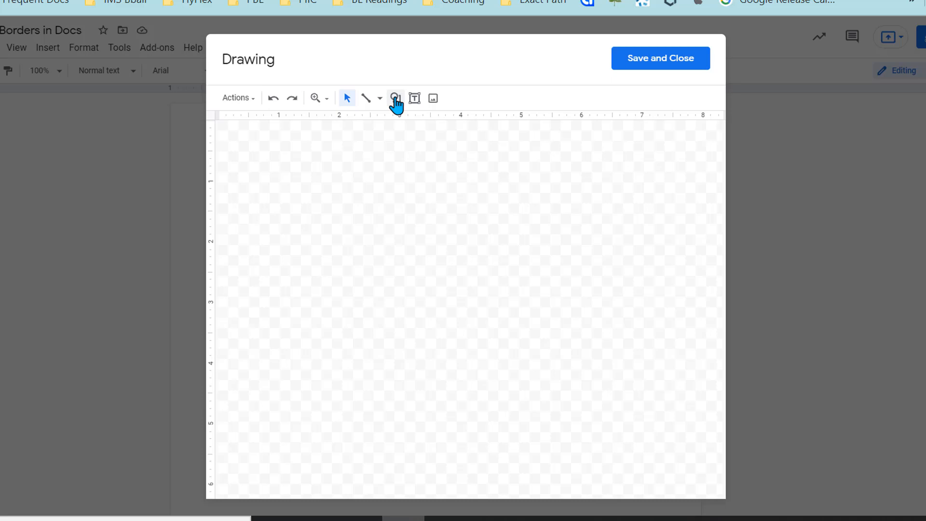
# Place a rounded rectangle shape spanning most of the drawing canvas.
pyautogui.click(396, 98)
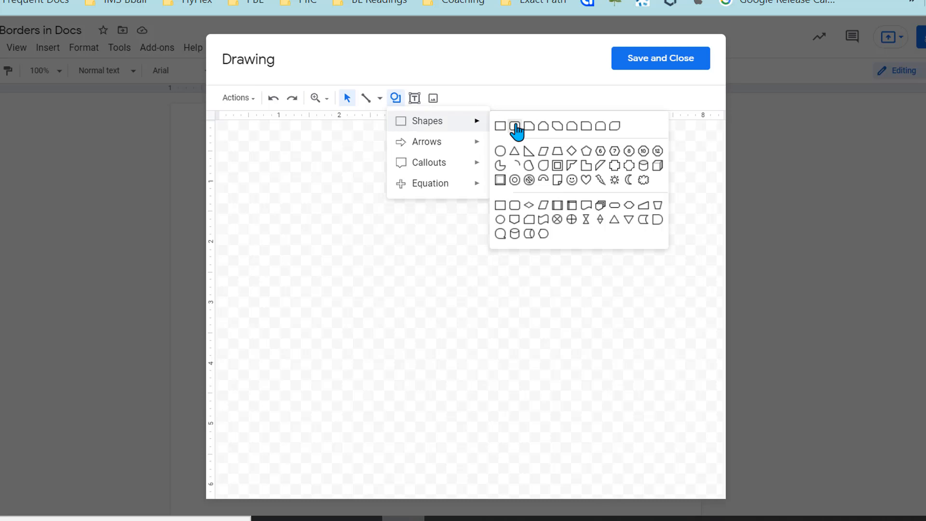
pyautogui.moveTo(516, 126)
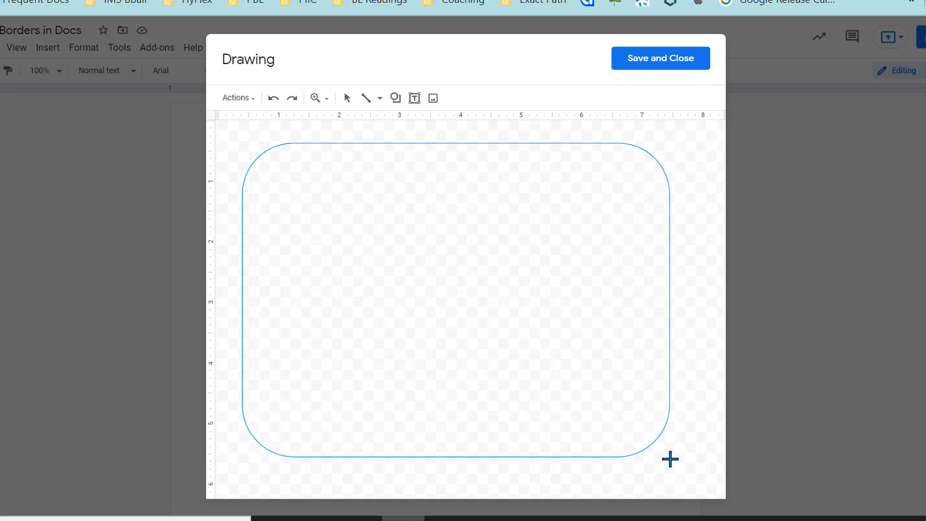
pyautogui.click(484, 296)
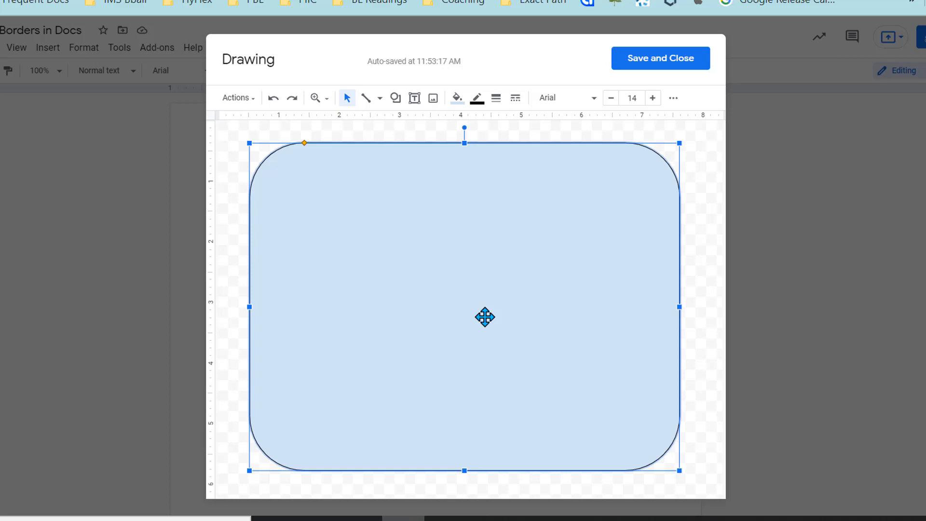
# Give the rounded rectangle a transparent fill and a thick purple dash-dot outline.
pyautogui.click(456, 98)
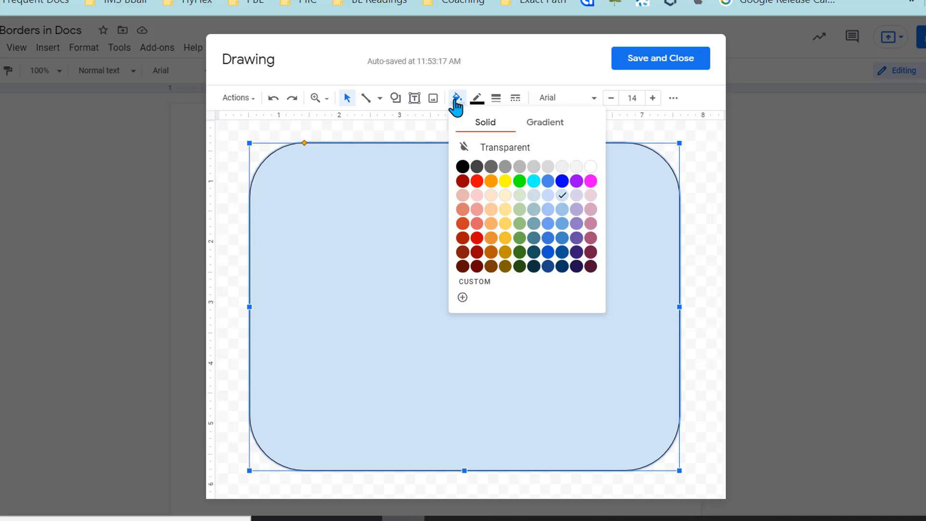
pyautogui.click(477, 97)
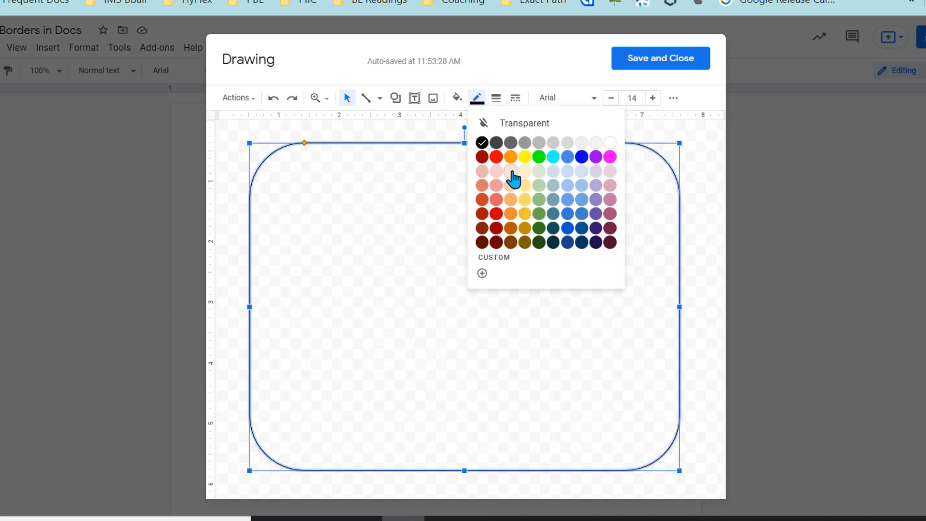
pyautogui.moveTo(537, 248)
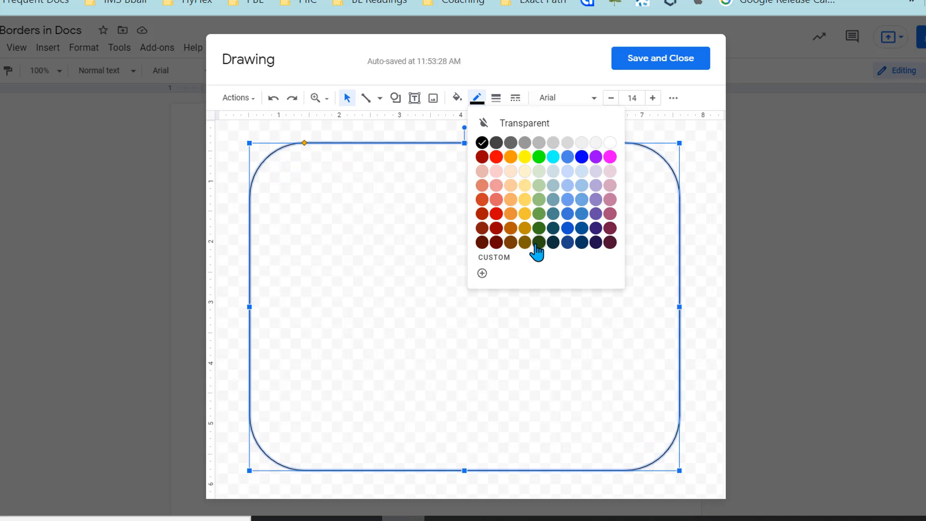
pyautogui.moveTo(572, 247)
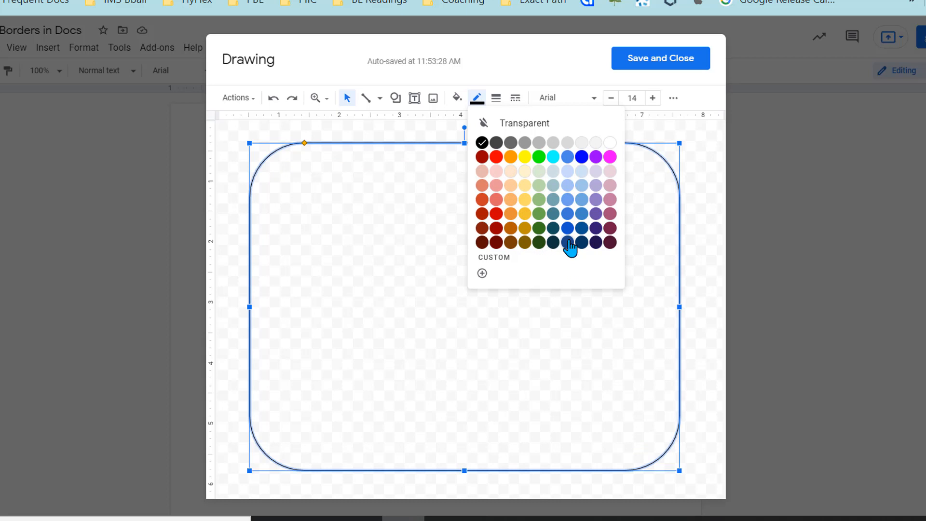
pyautogui.moveTo(587, 165)
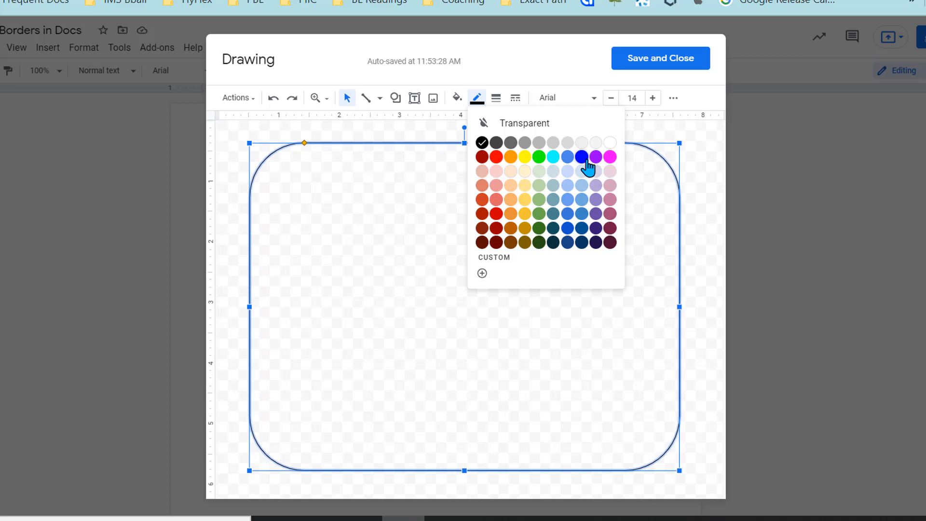
pyautogui.click(595, 156)
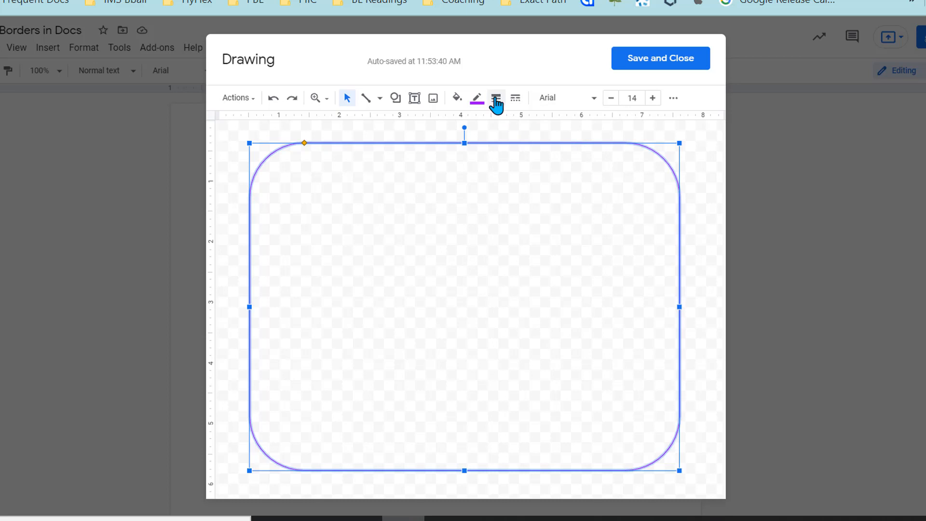
pyautogui.click(496, 97)
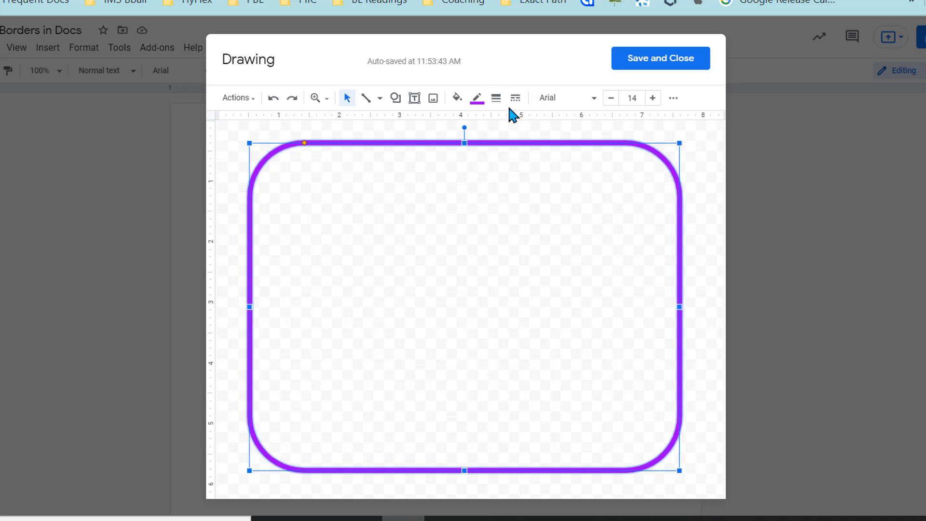
pyautogui.click(515, 98)
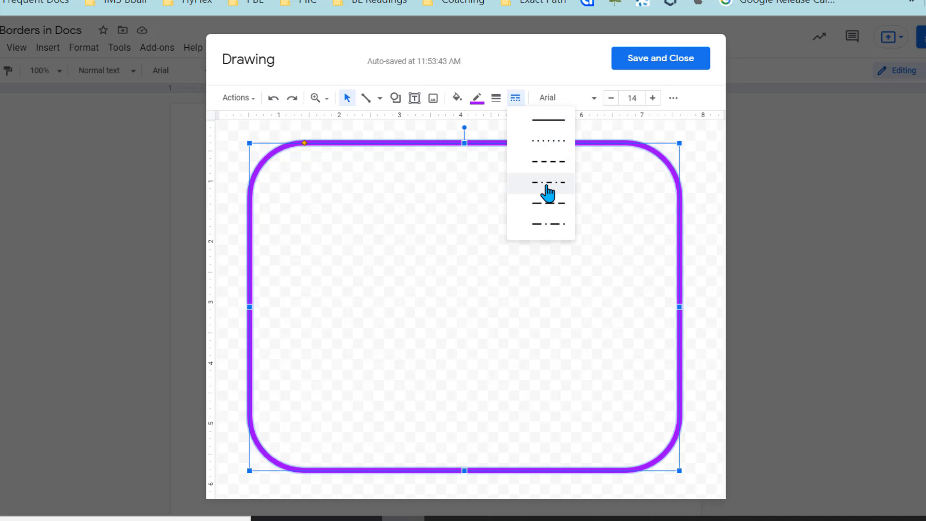
pyautogui.click(547, 183)
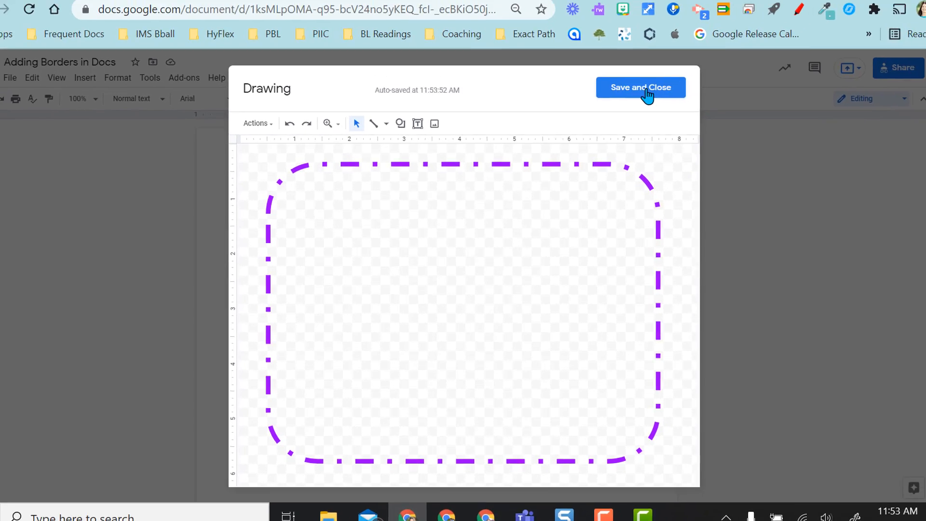
# Save the drawing into the page, set it Behind text with Fix position on page.
pyautogui.click(641, 88)
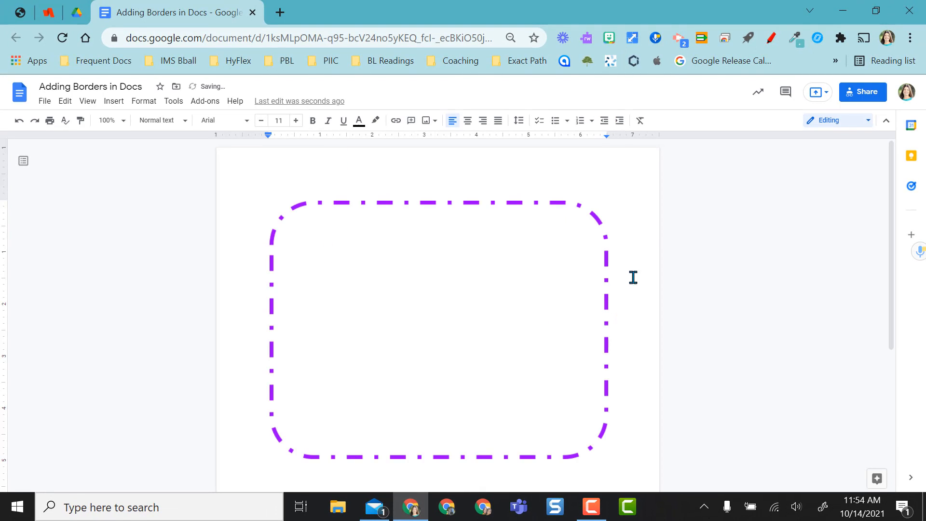
pyautogui.moveTo(453, 287)
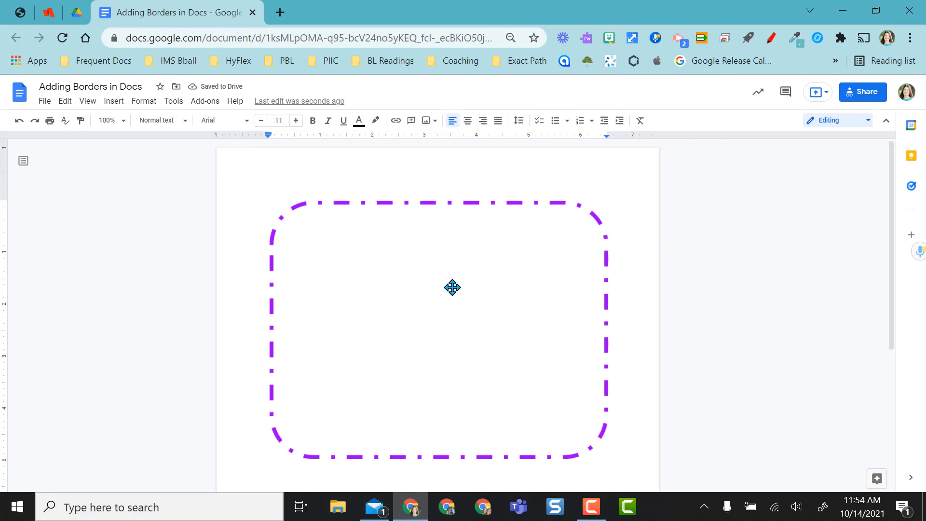
pyautogui.scroll(-3)
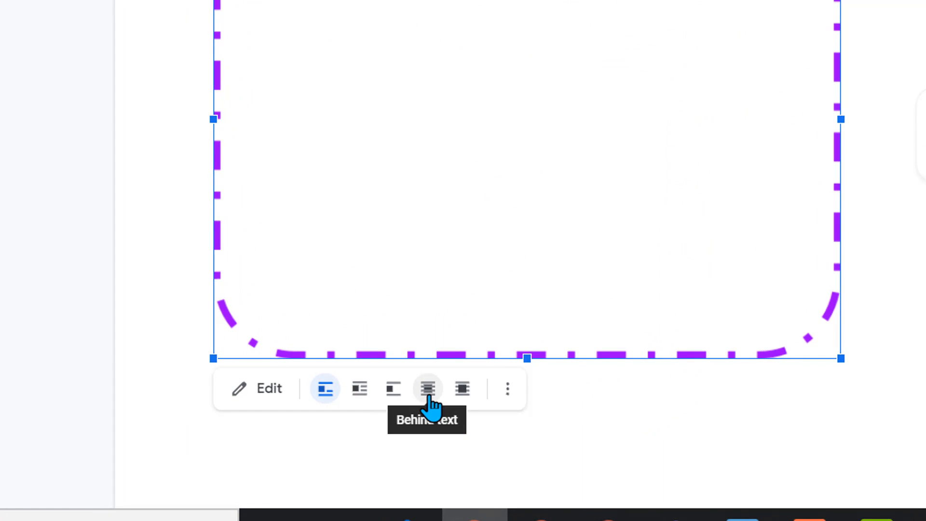
pyautogui.click(428, 389)
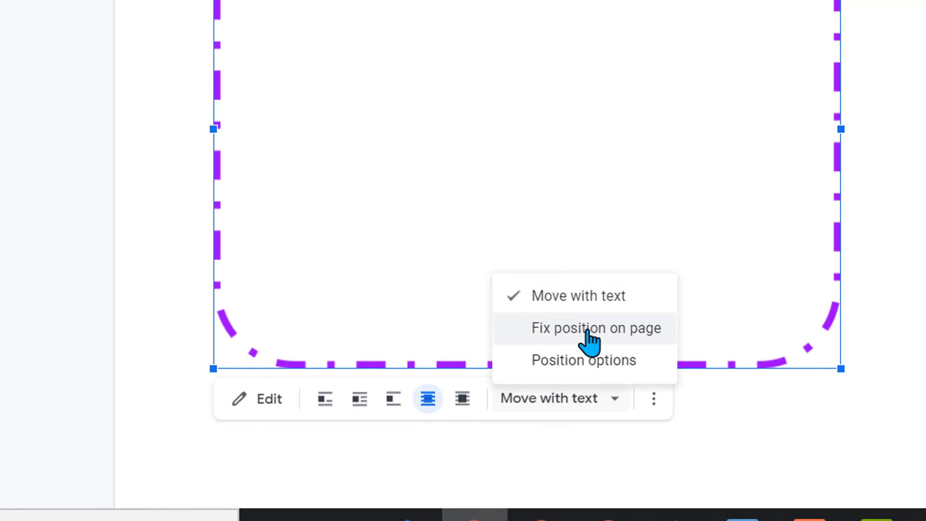
pyautogui.click(595, 328)
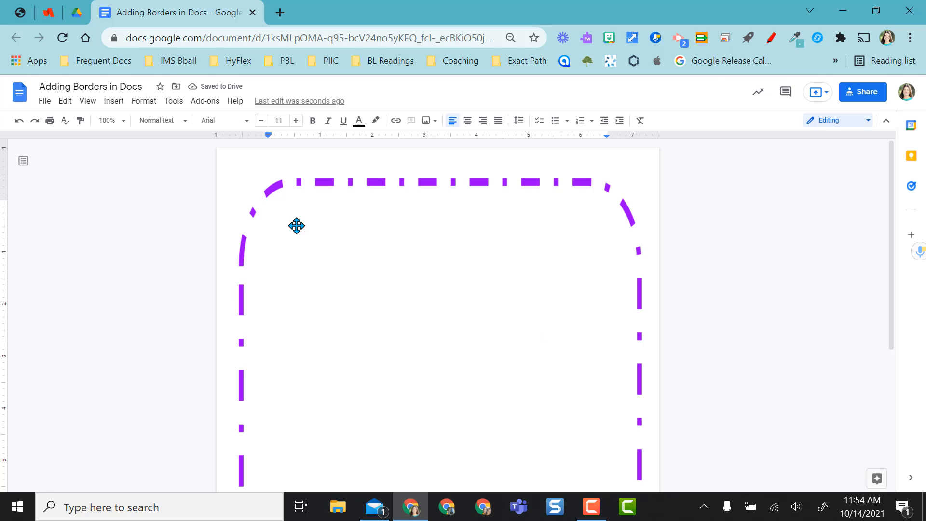
# Type 'I can begin writing and adding my content.' at the top inside the border.
pyautogui.click(270, 214)
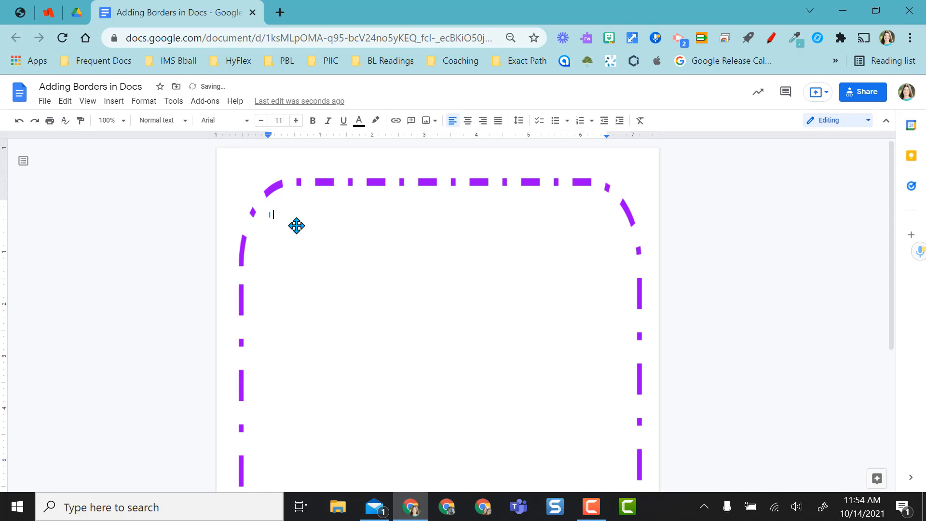
pyautogui.write('I can begin writing and a')
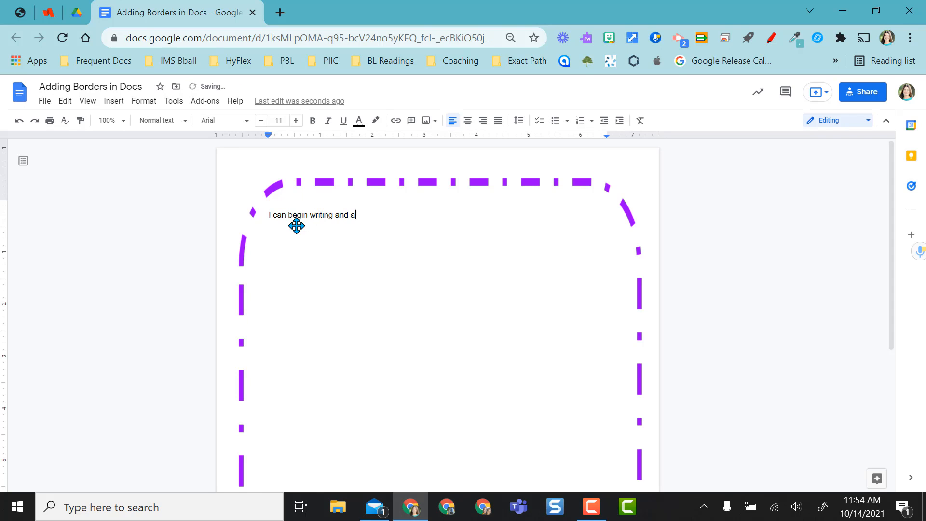
pyautogui.write('dding my content.')
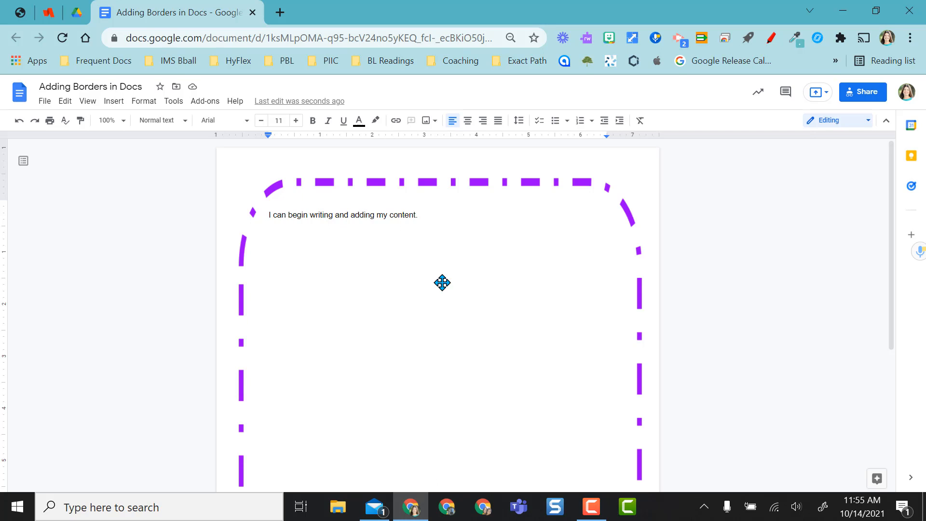
pyautogui.click(269, 235)
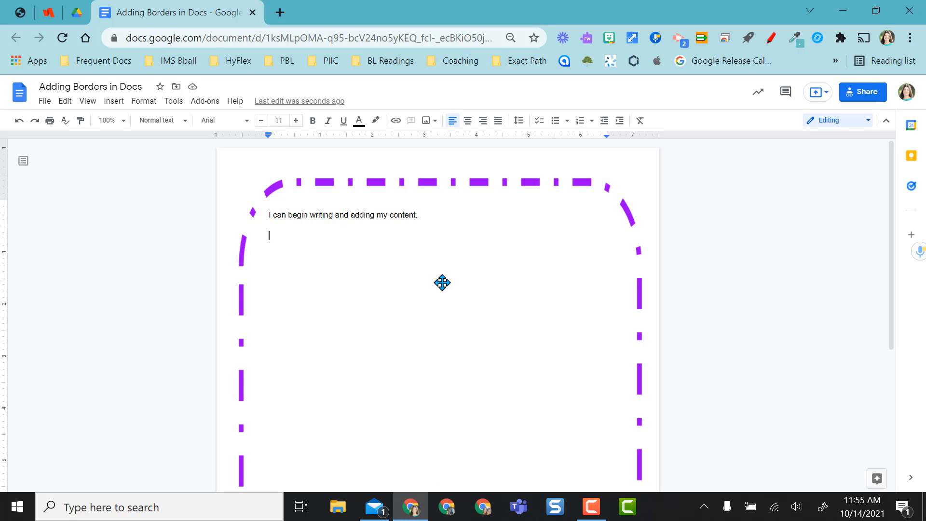